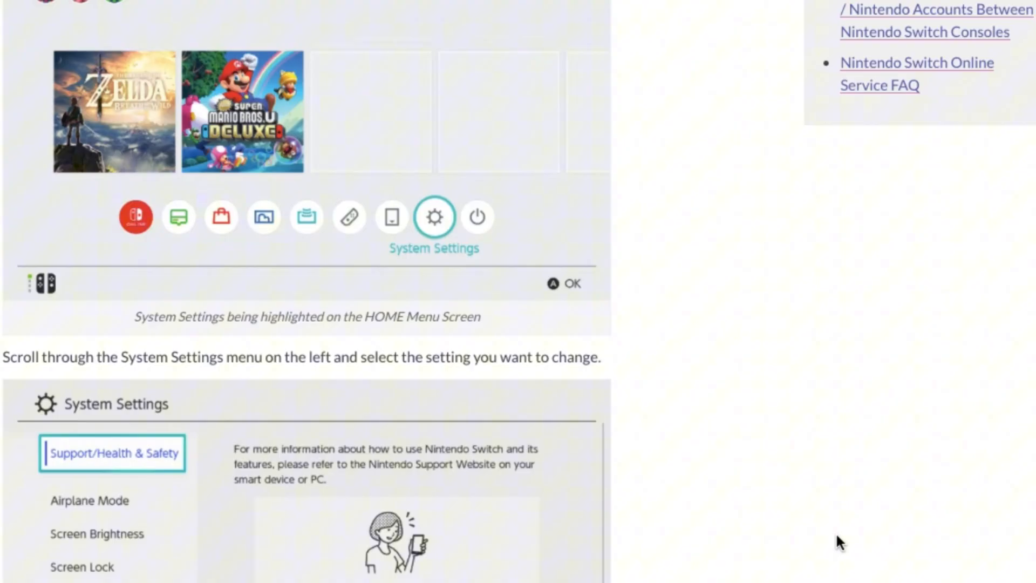
# Scroll through the current page and follow links toward Nintendo support
pyautogui.scroll(-3)
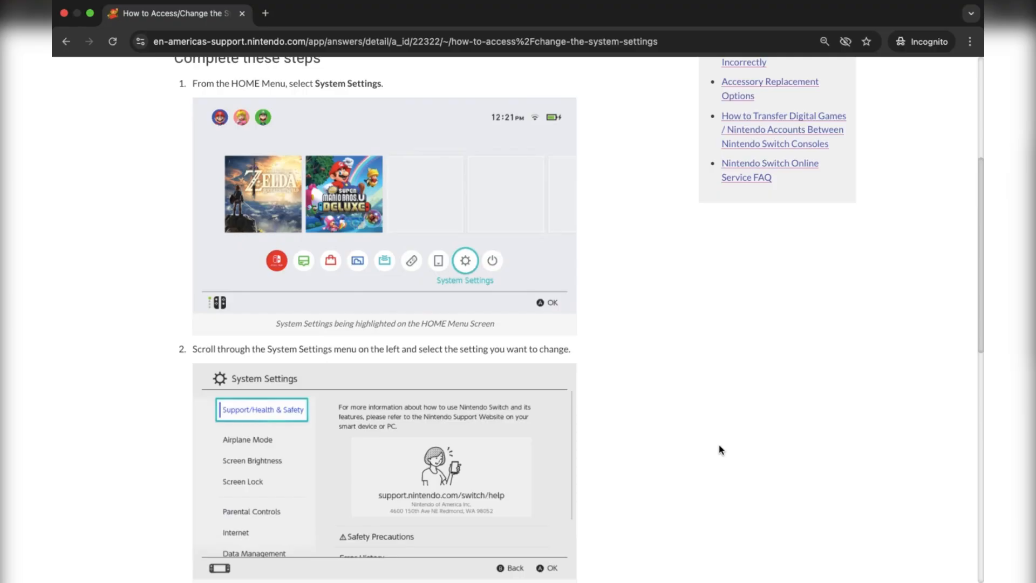
pyautogui.scroll(-3)
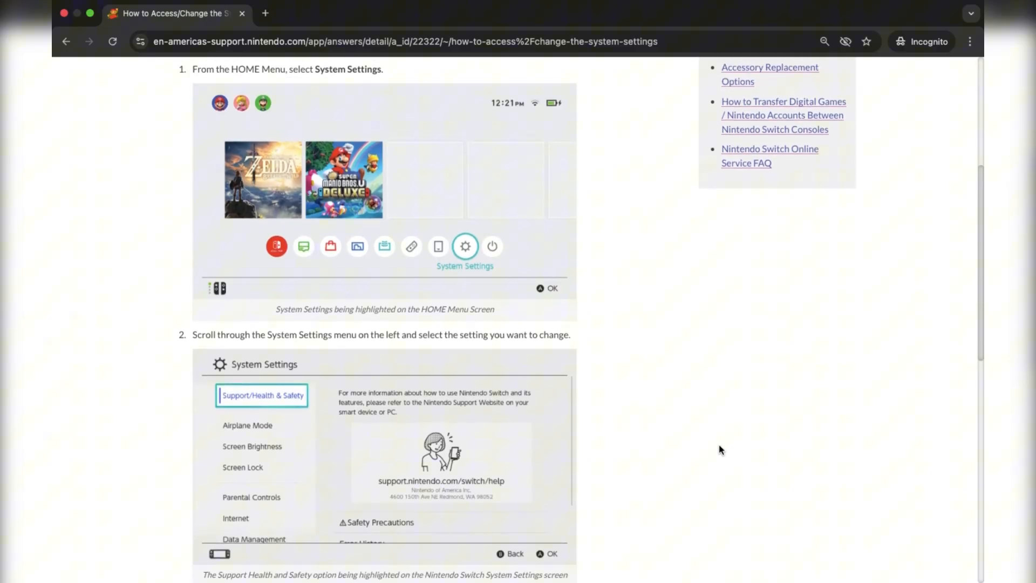
pyautogui.scroll(-3)
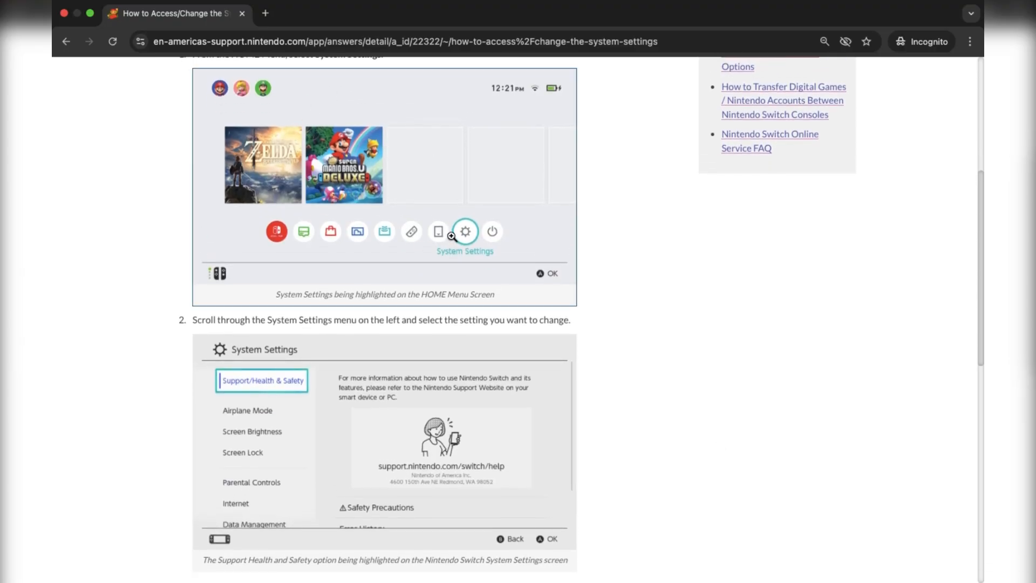
pyautogui.click(452, 236)
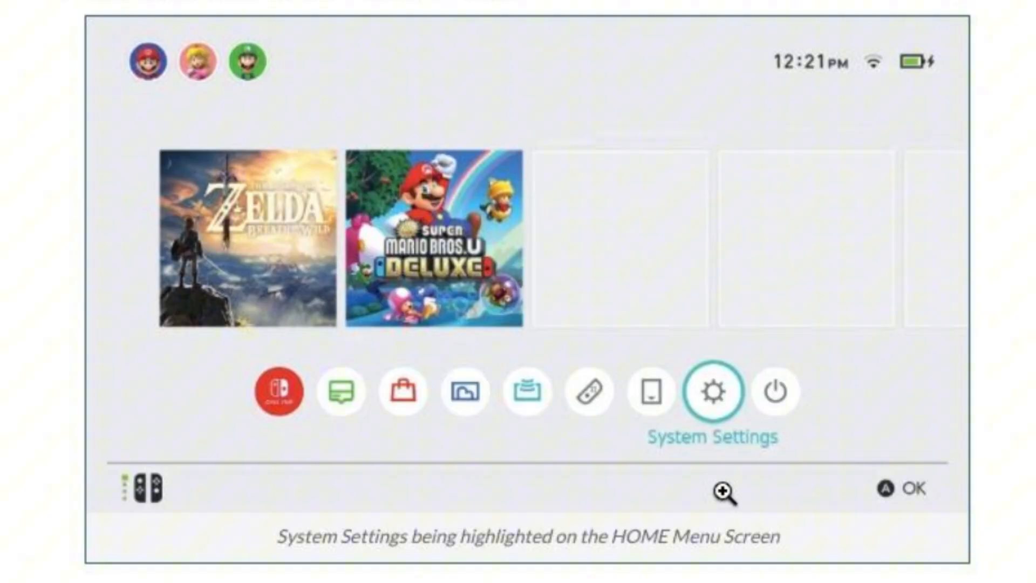
pyautogui.click(715, 391)
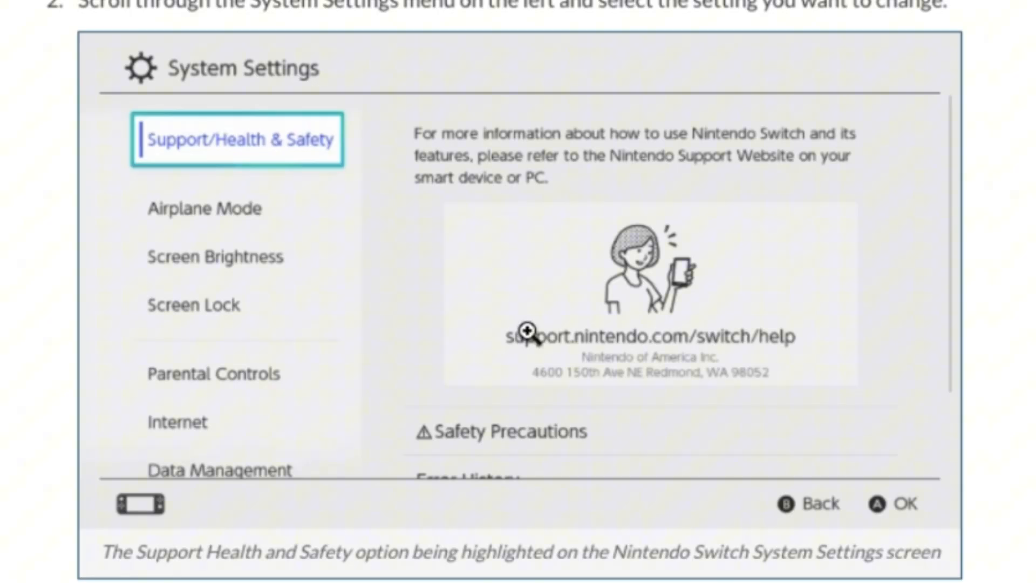
pyautogui.moveTo(509, 193)
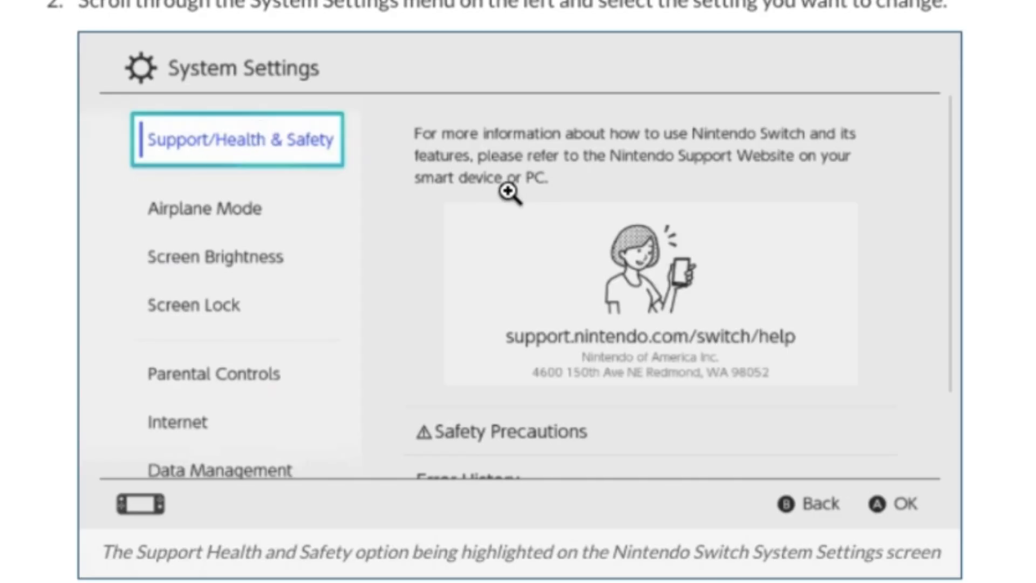
pyautogui.moveTo(661, 424)
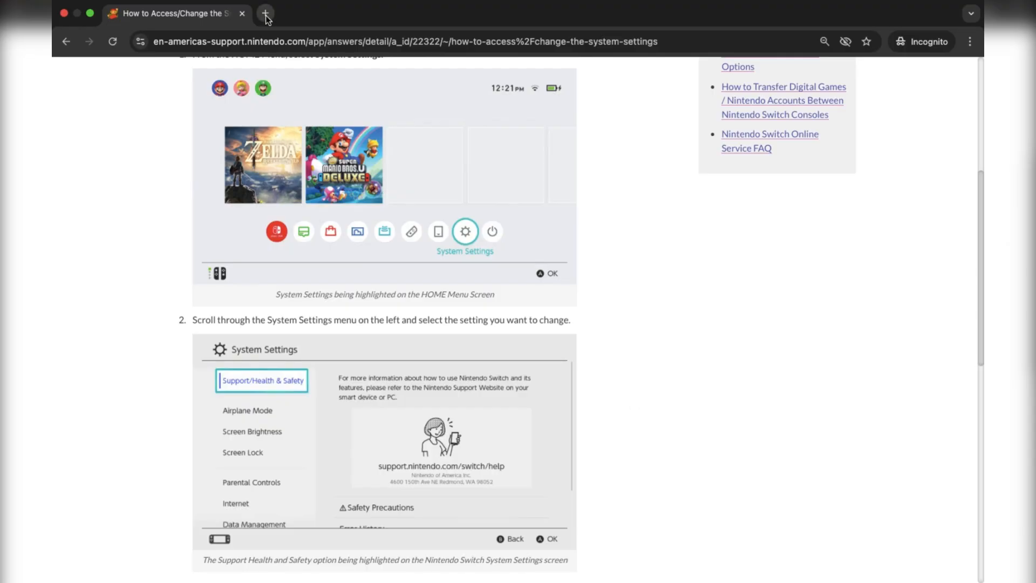
# In a new tab go to support.nintendo.com and choose UK & Ireland under Europe, Middle East, and Africa
pyautogui.click(266, 13)
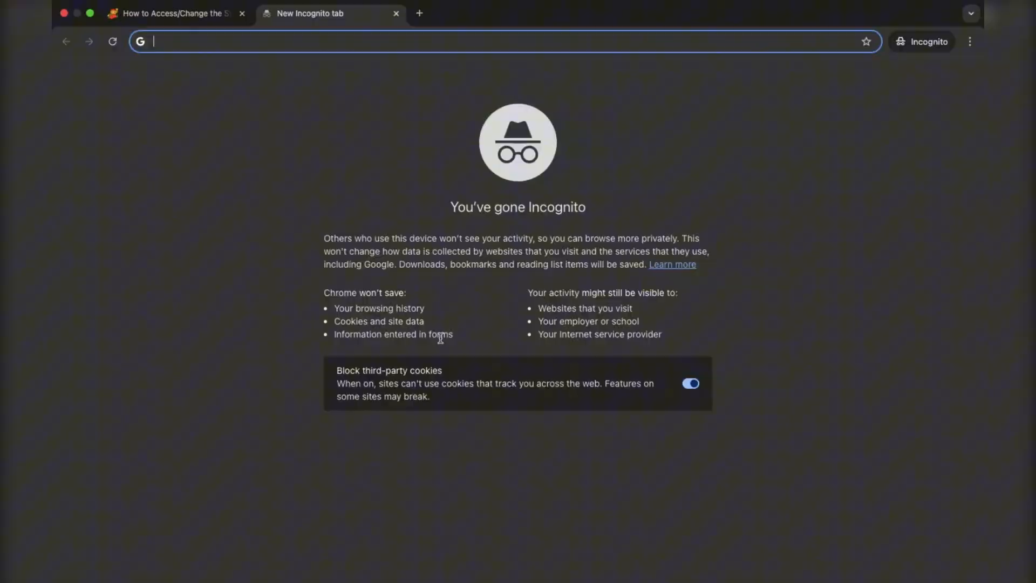
pyautogui.write('support.nintendo.com/app/region/d/home')
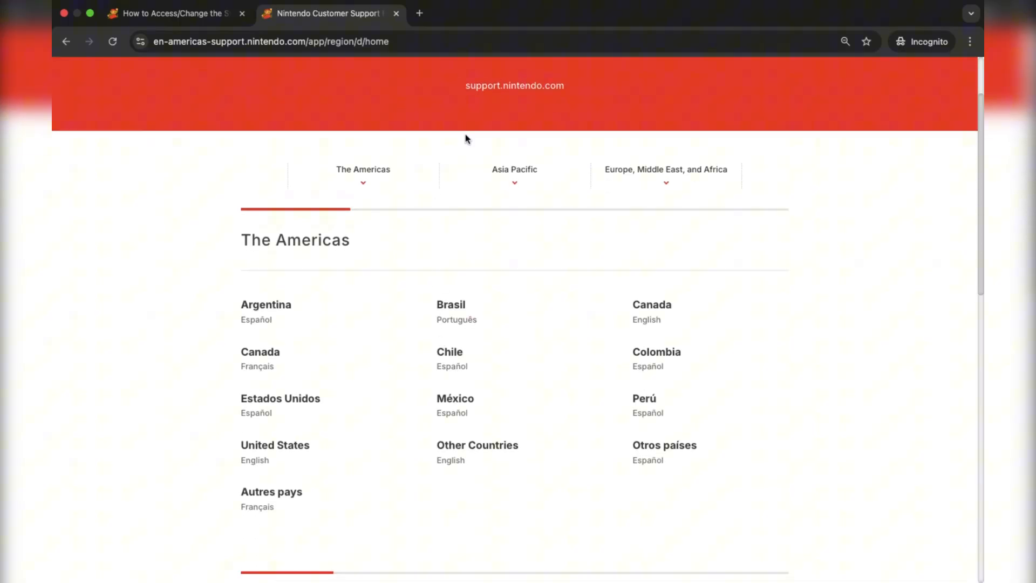
pyautogui.click(666, 170)
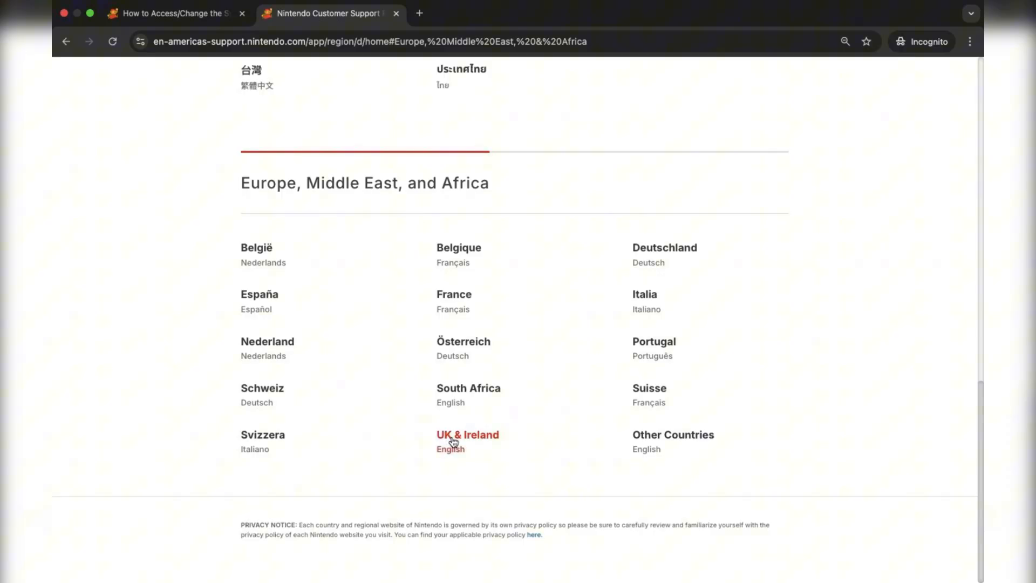
pyautogui.click(467, 435)
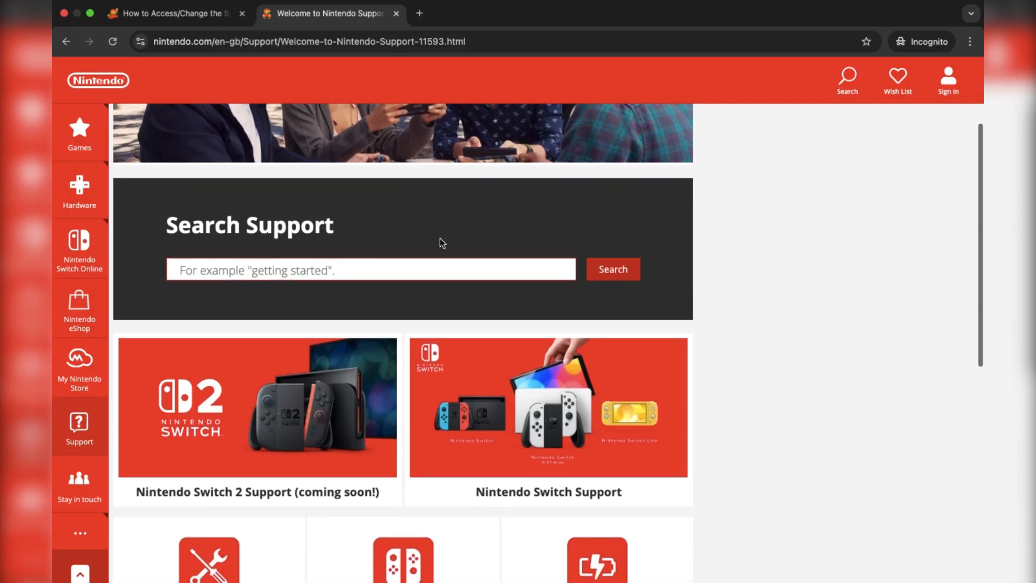
# Scroll down the UK support home page and enter the Contact Us section
pyautogui.scroll(-3)
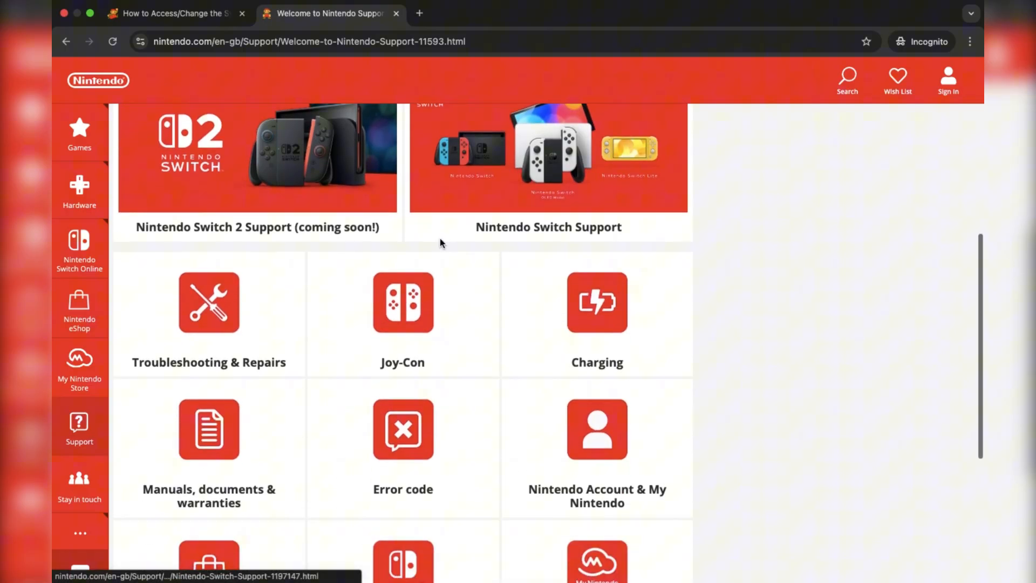
pyautogui.scroll(-3)
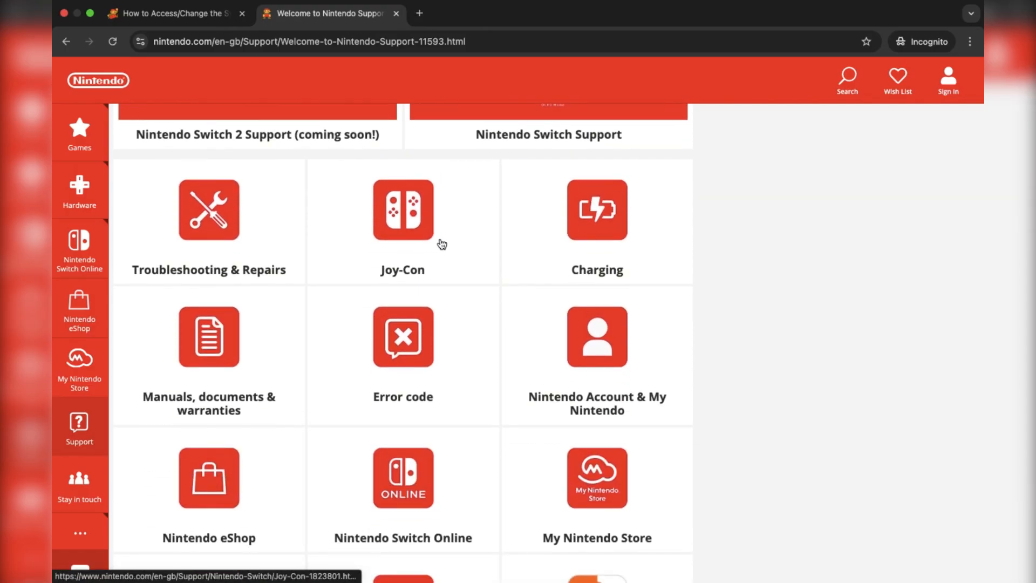
pyautogui.scroll(-3)
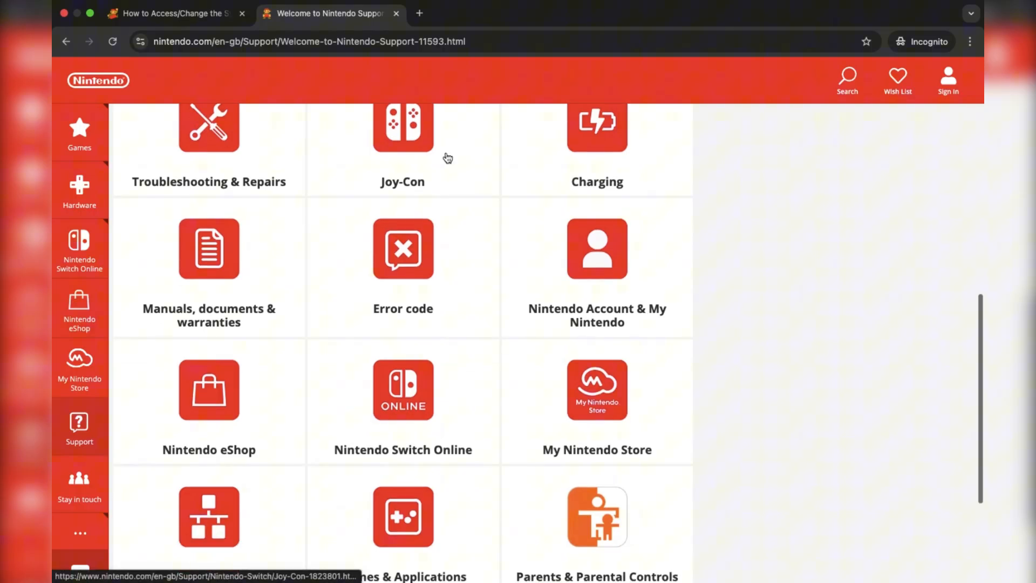
pyautogui.scroll(-3)
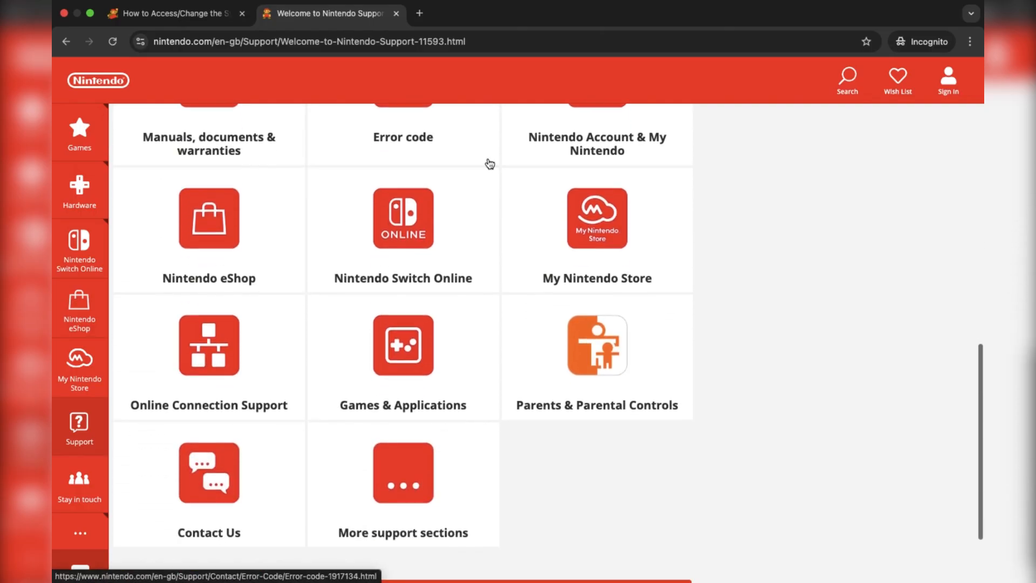
pyautogui.scroll(-3)
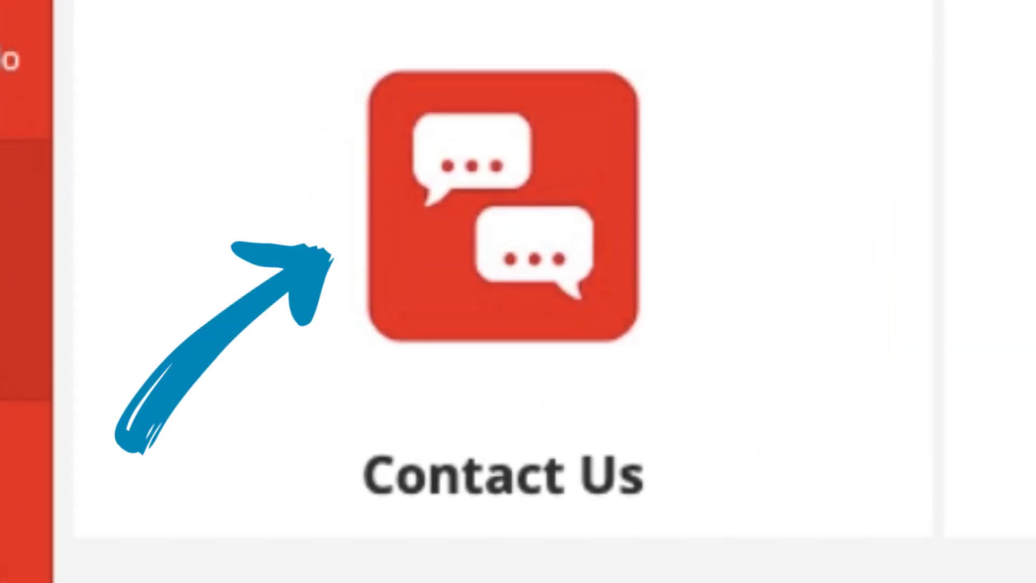
pyautogui.click(208, 411)
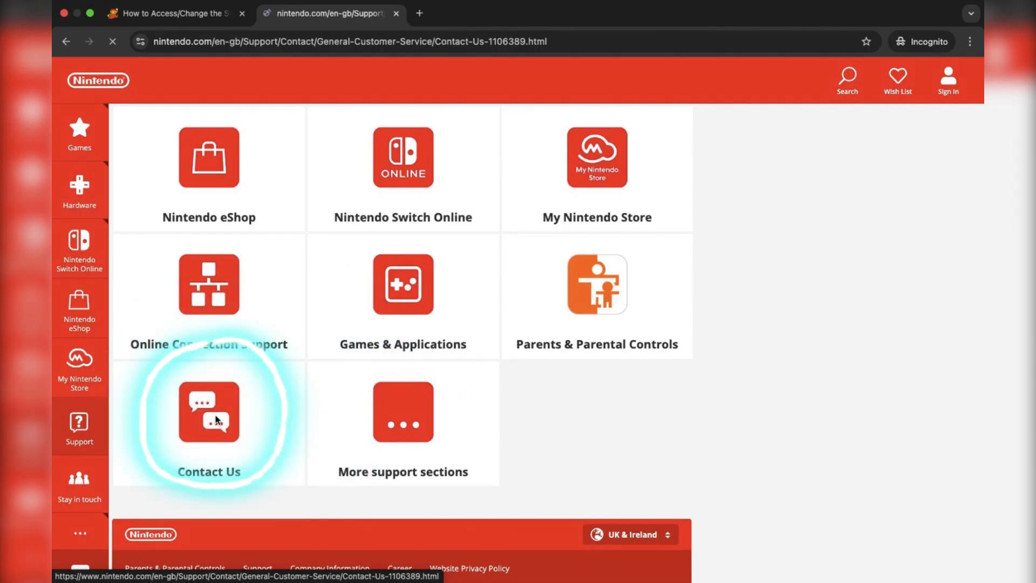
# Keep Europe and United Kingdom as residence and continue to topic selection
pyautogui.click(208, 411)
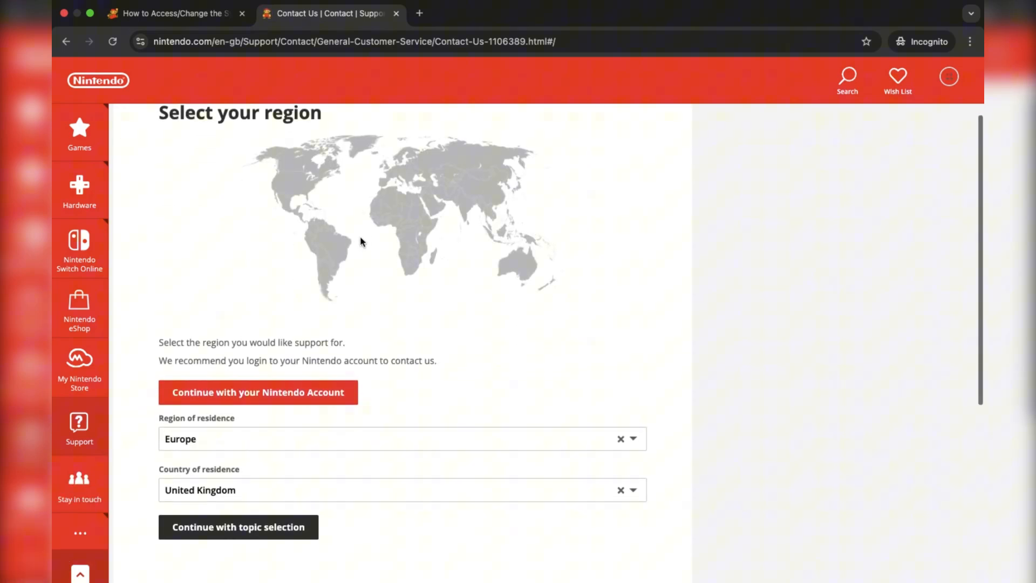
pyautogui.scroll(-3)
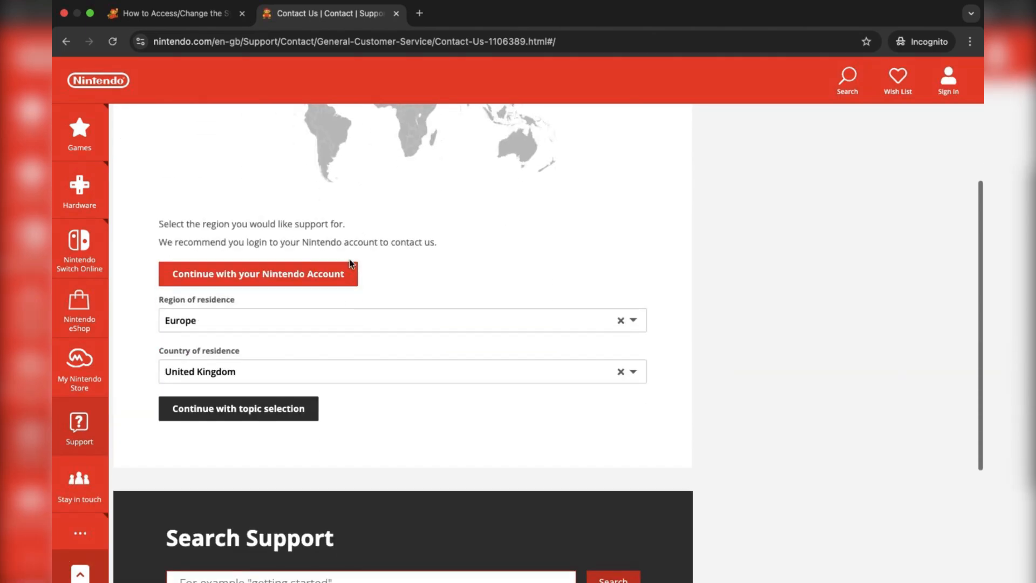
pyautogui.click(238, 408)
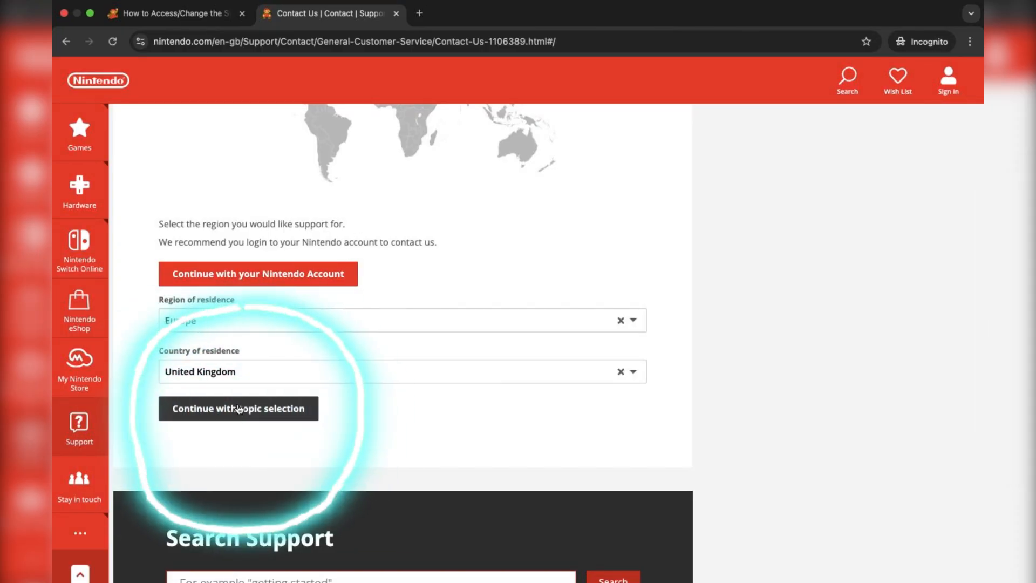
pyautogui.click(237, 408)
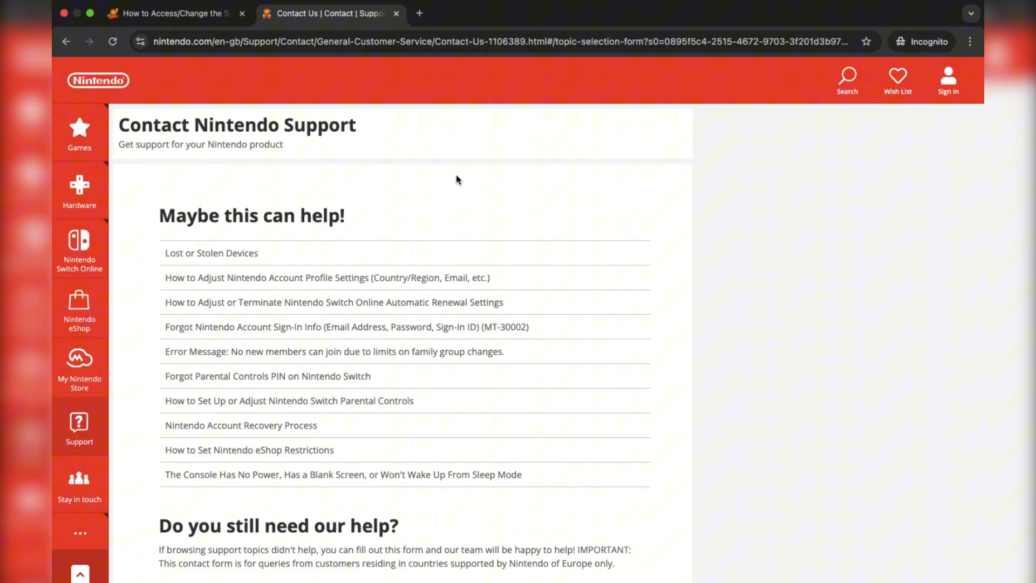
# Choose Nintendo Account & My Nintendo, then narrow the topic to Nintendo Account
pyautogui.scroll(-3)
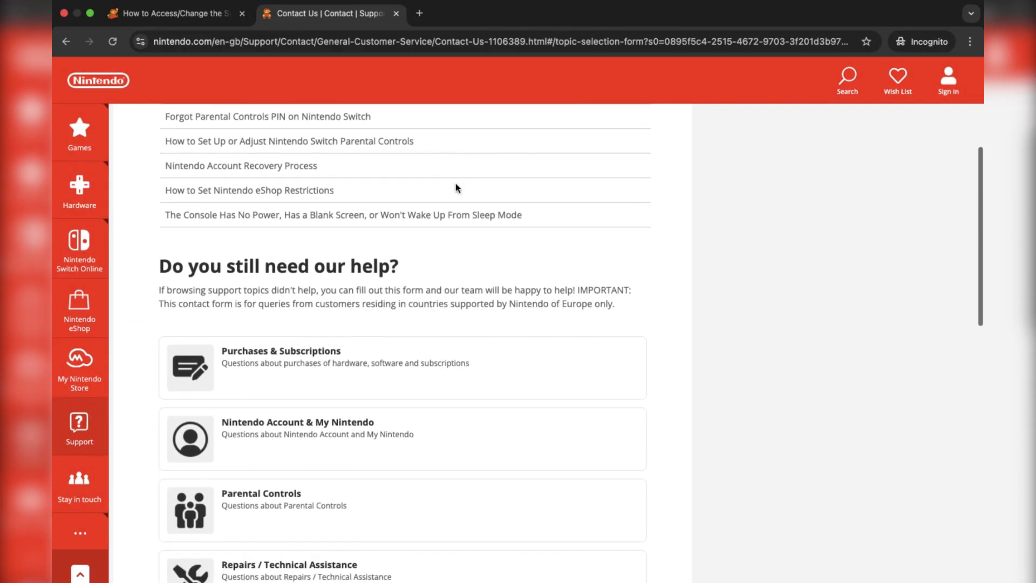
pyautogui.scroll(-3)
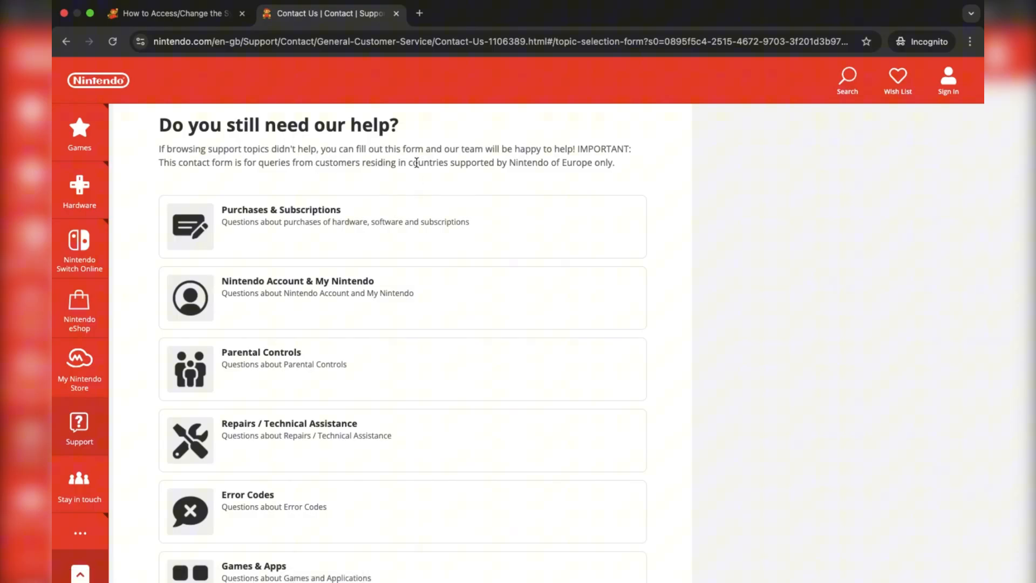
pyautogui.scroll(-3)
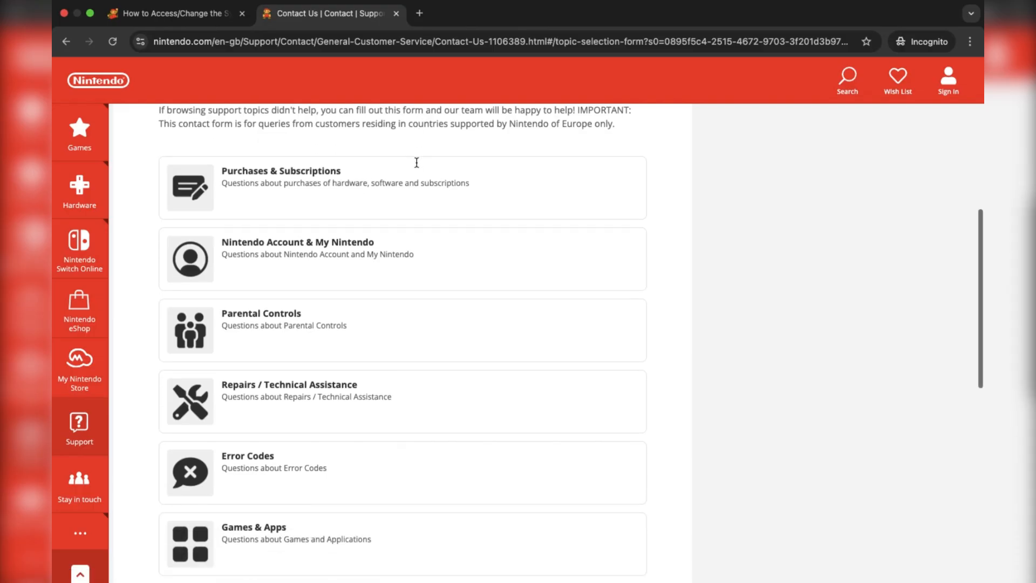
pyautogui.scroll(-3)
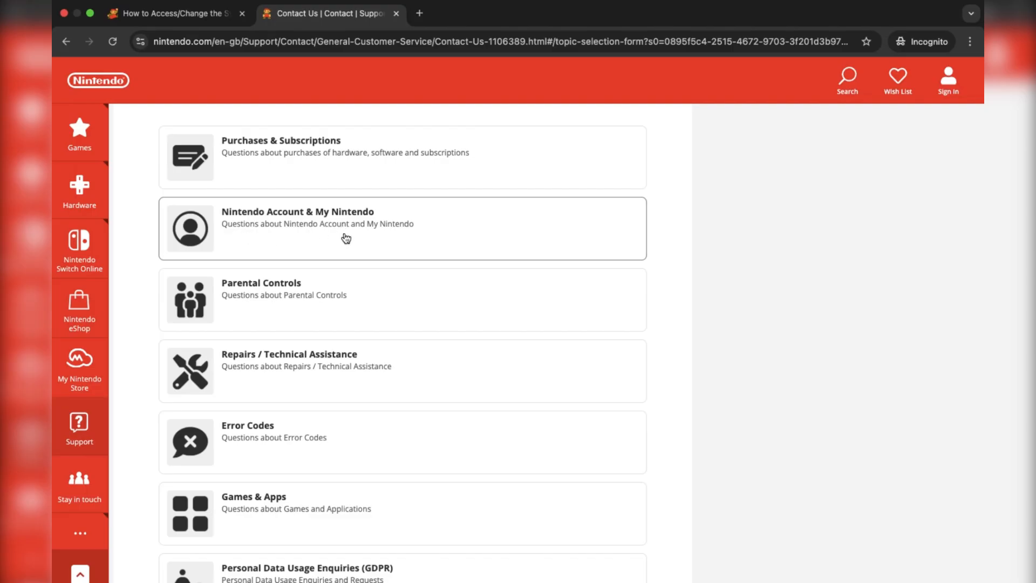
pyautogui.click(330, 228)
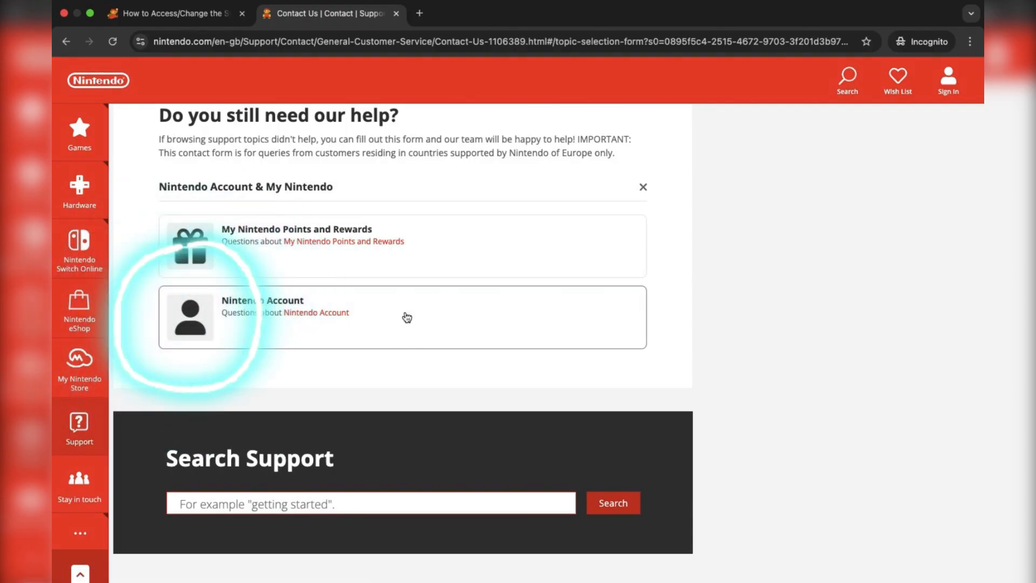
pyautogui.click(402, 317)
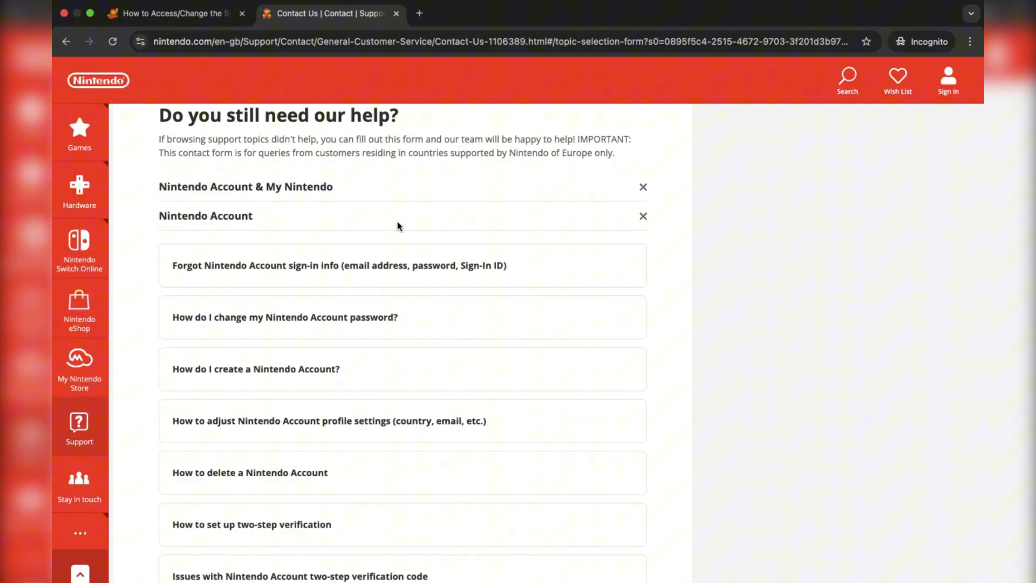
# Select Other as the issue and reach the Contact Nintendo Support form
pyautogui.scroll(-3)
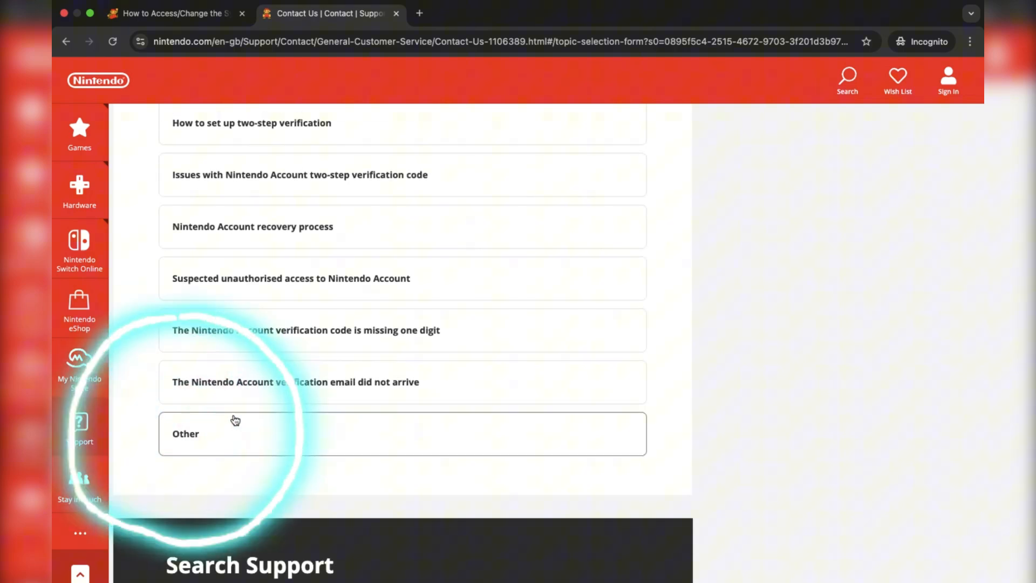
pyautogui.click(401, 434)
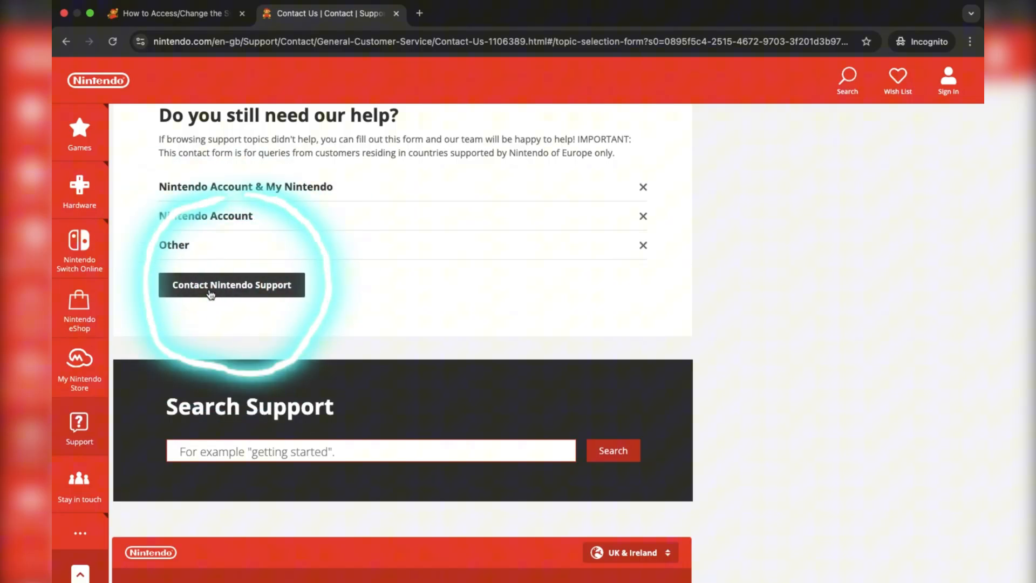
pyautogui.click(231, 284)
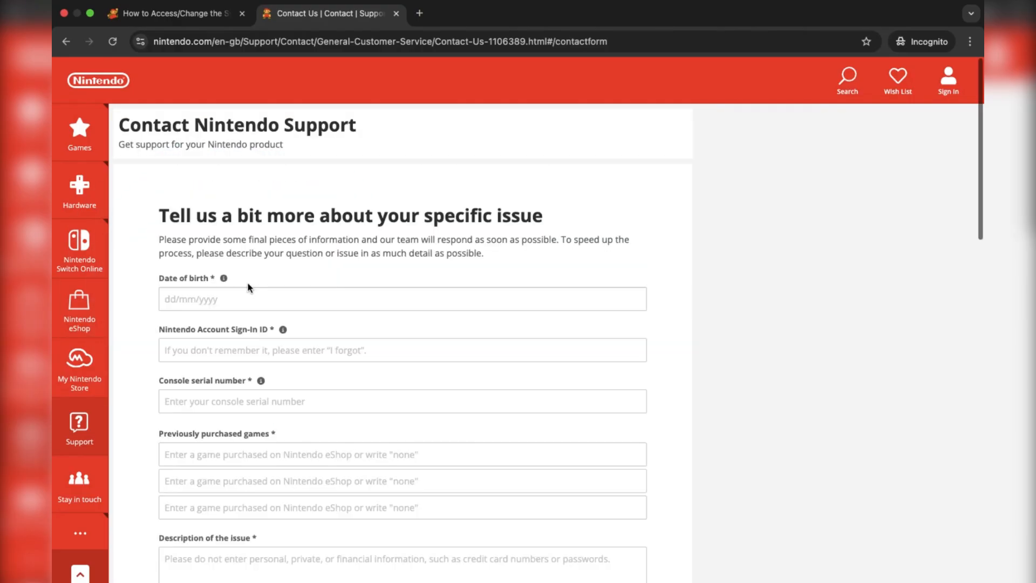
pyautogui.scroll(-3)
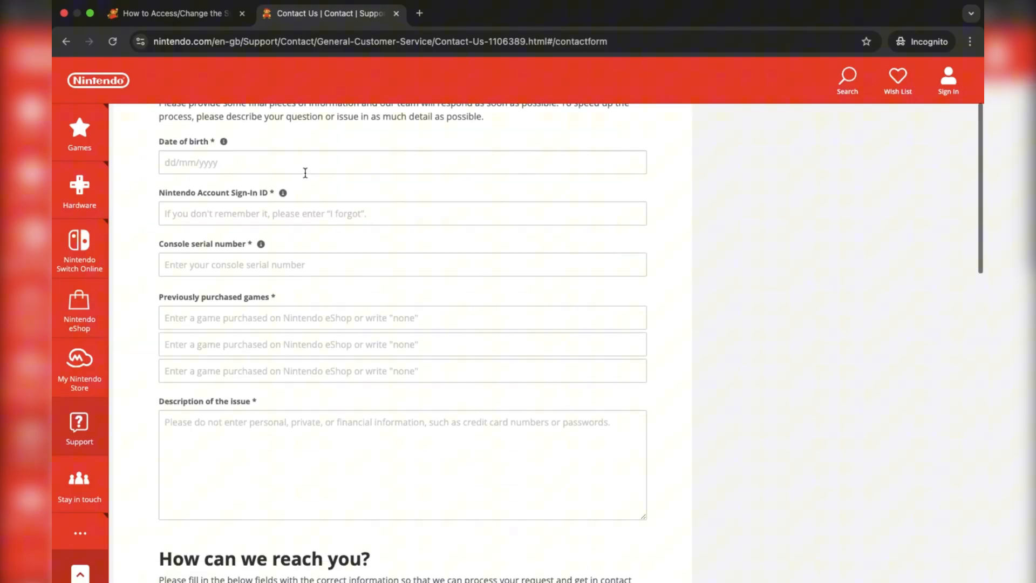
pyautogui.scroll(-3)
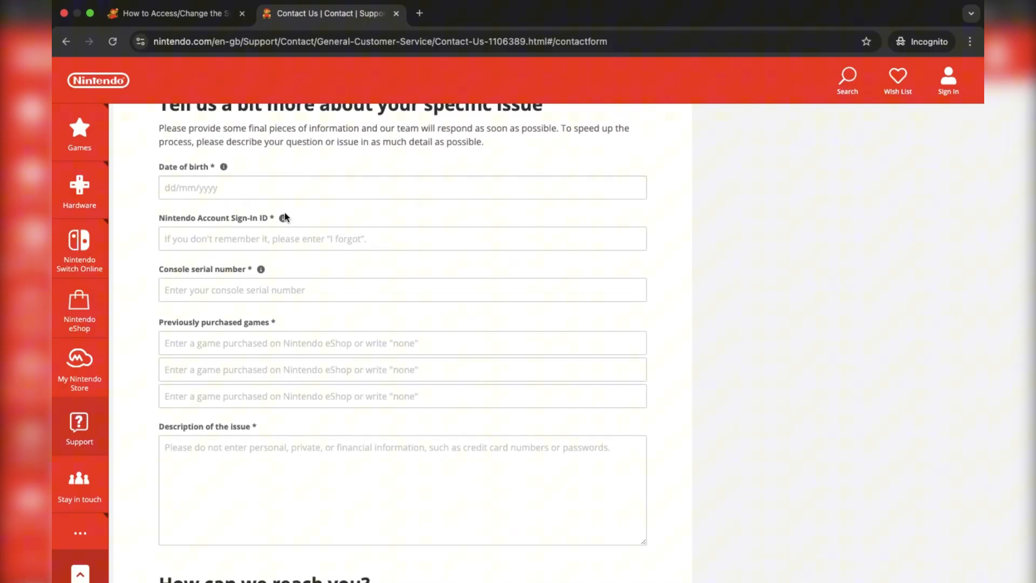
pyautogui.scroll(-3)
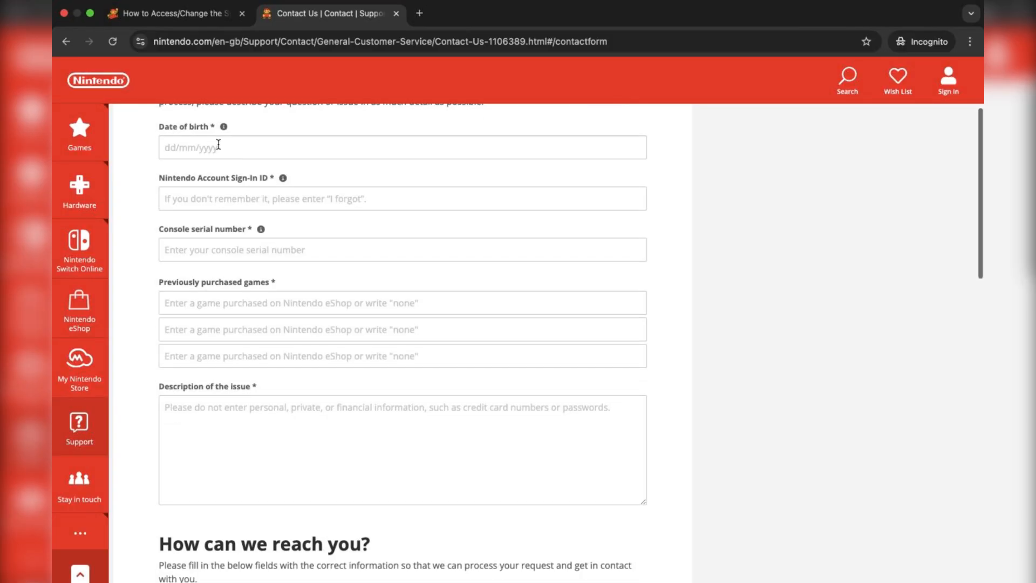
pyautogui.scroll(-3)
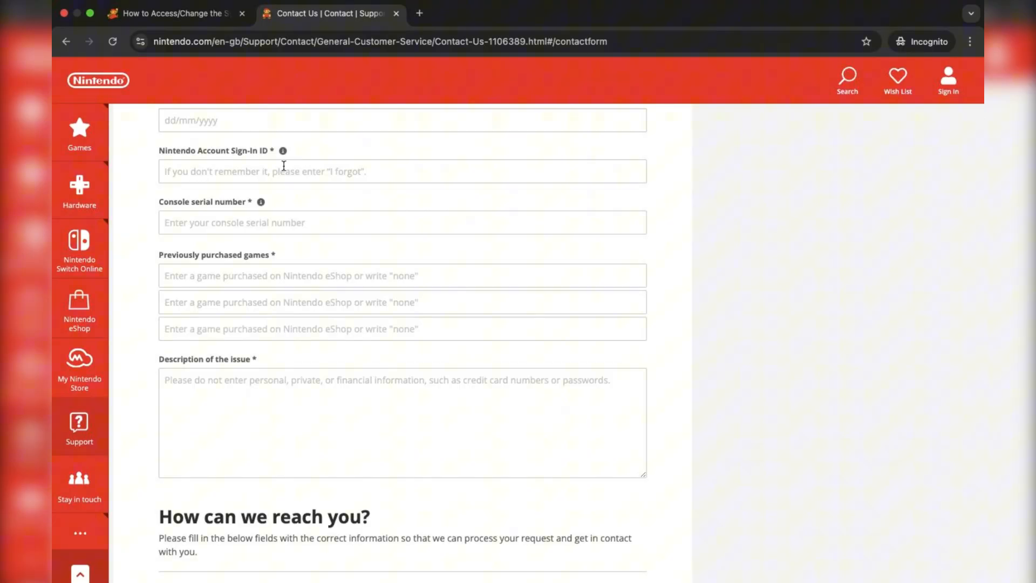
pyautogui.click(283, 151)
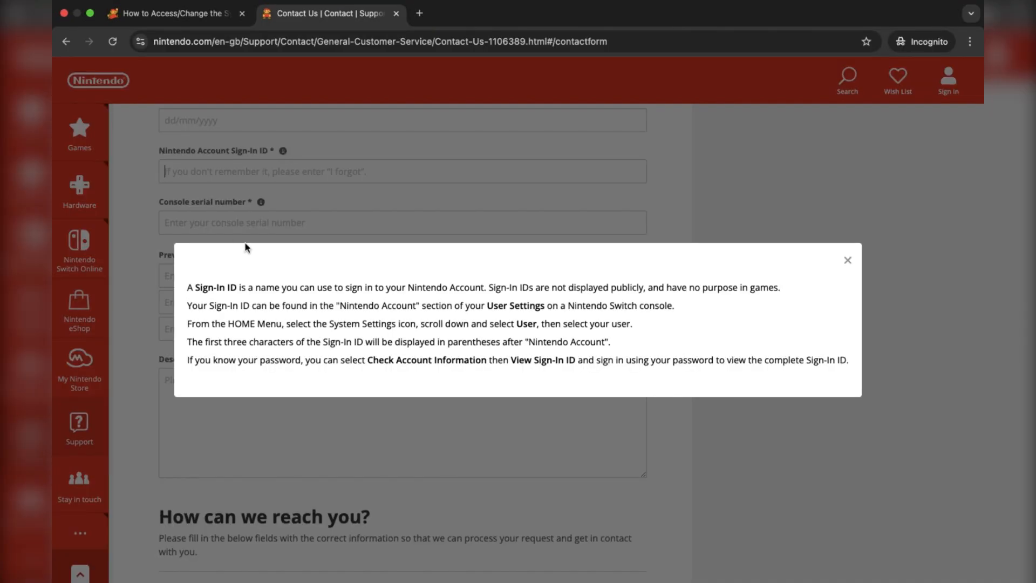
pyautogui.moveTo(284, 155)
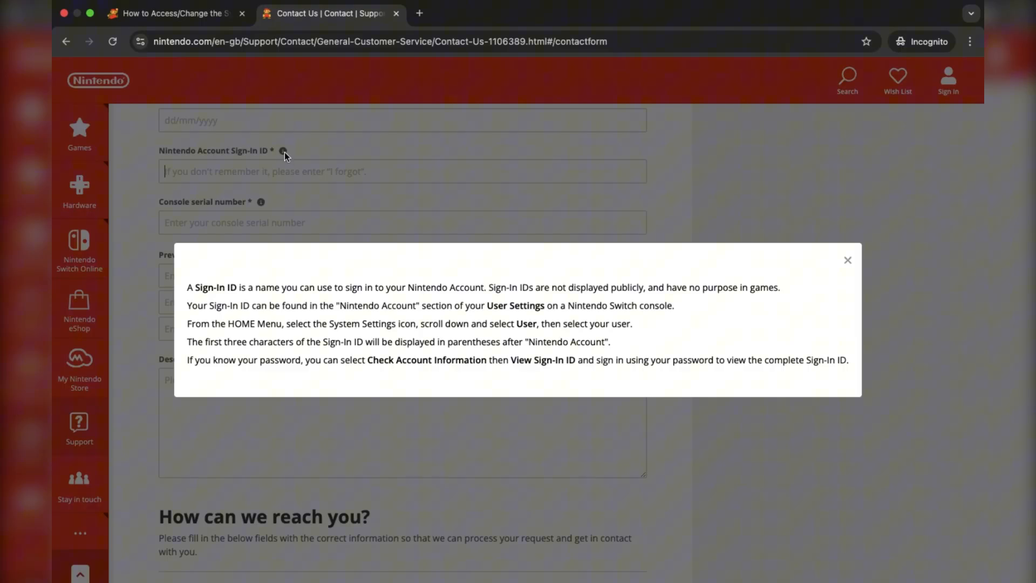
pyautogui.click(848, 260)
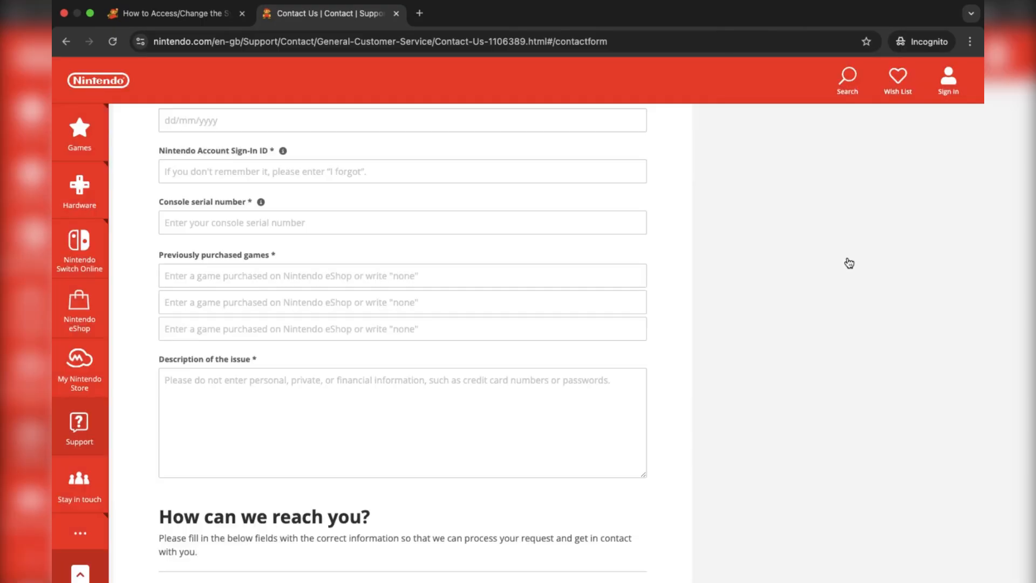
pyautogui.click(258, 202)
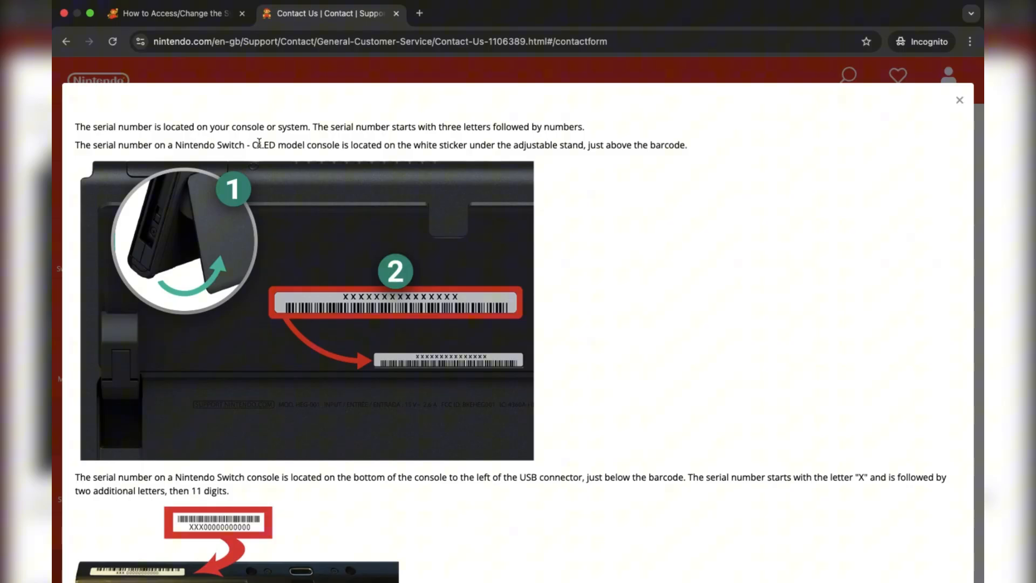
pyautogui.scroll(-3)
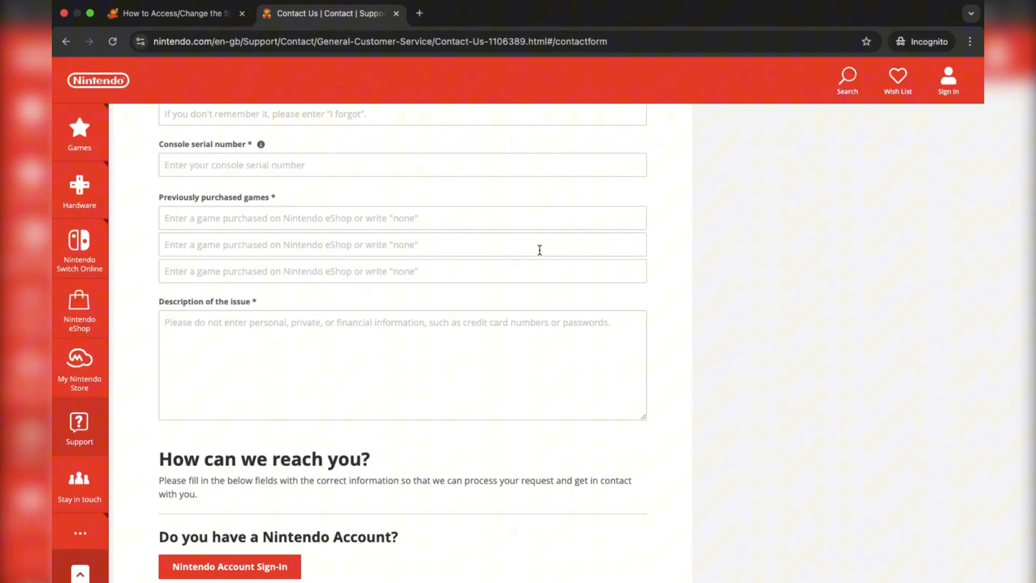
pyautogui.scroll(-3)
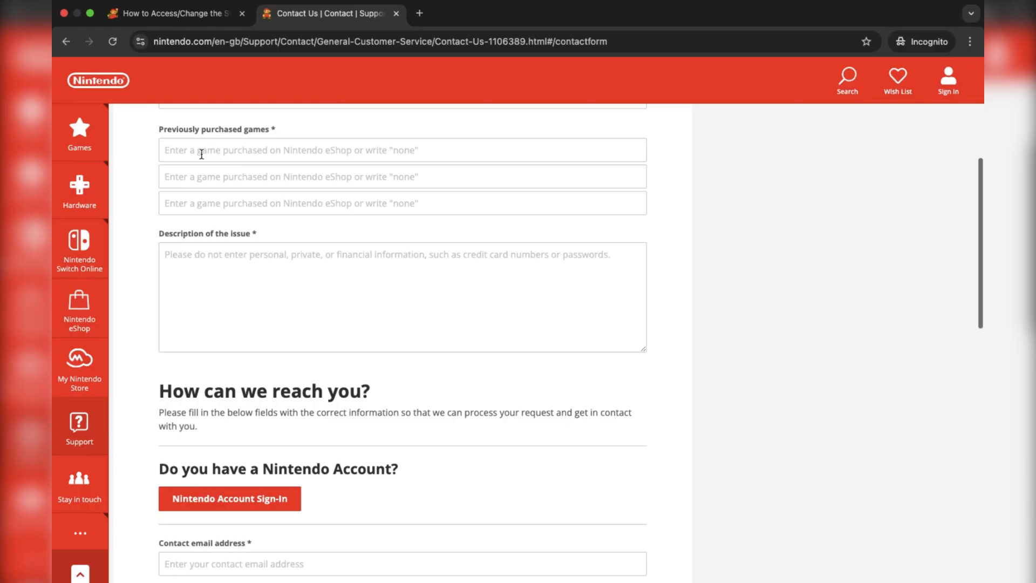
pyautogui.scroll(-3)
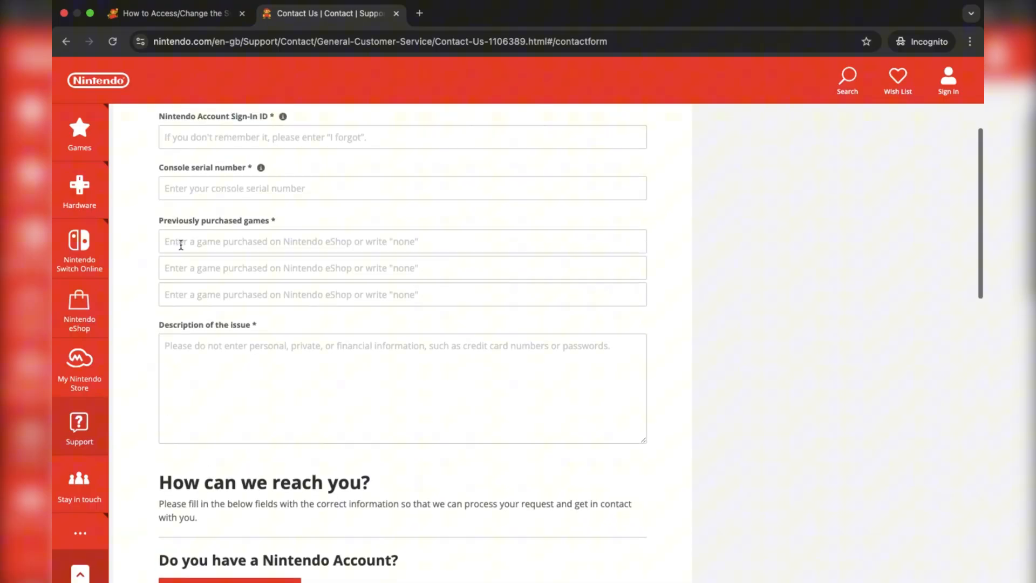
pyautogui.scroll(-3)
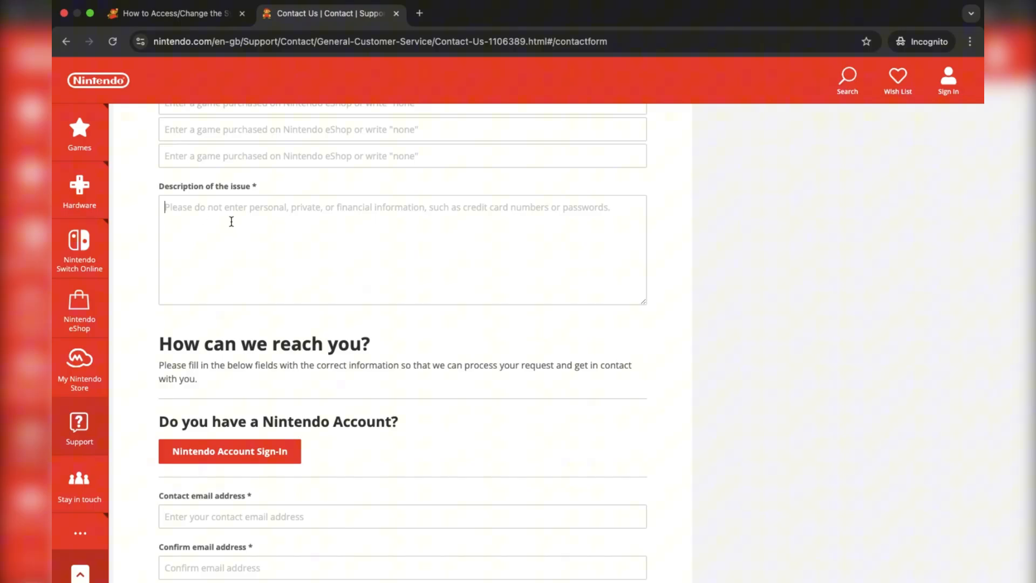
pyautogui.moveTo(289, 320)
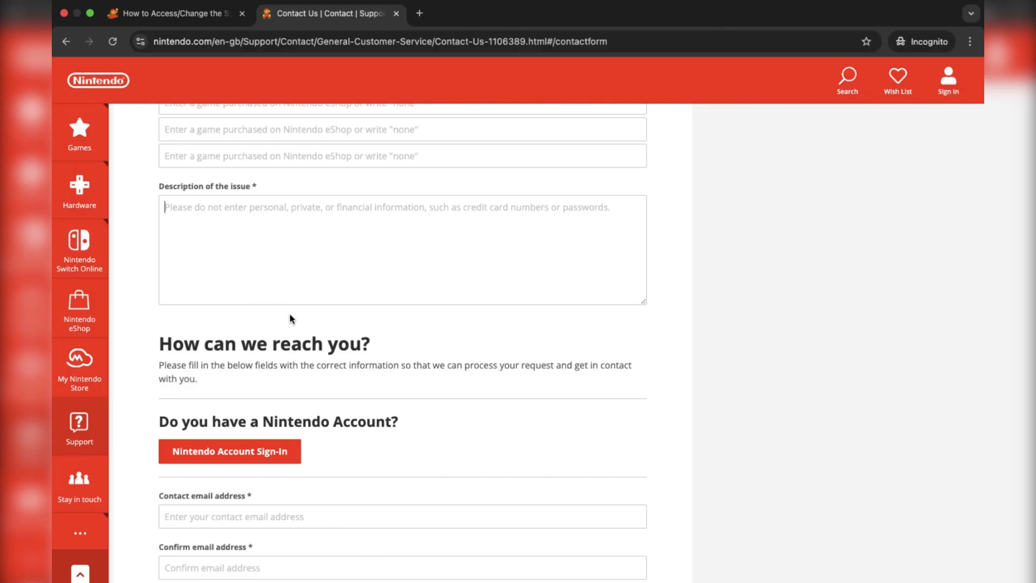
pyautogui.moveTo(319, 221)
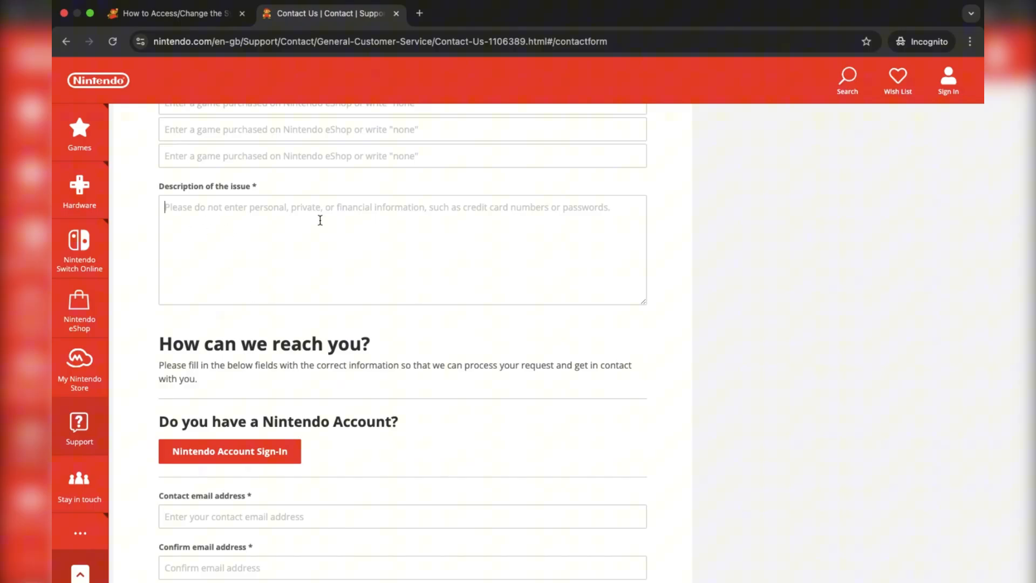
pyautogui.scroll(-3)
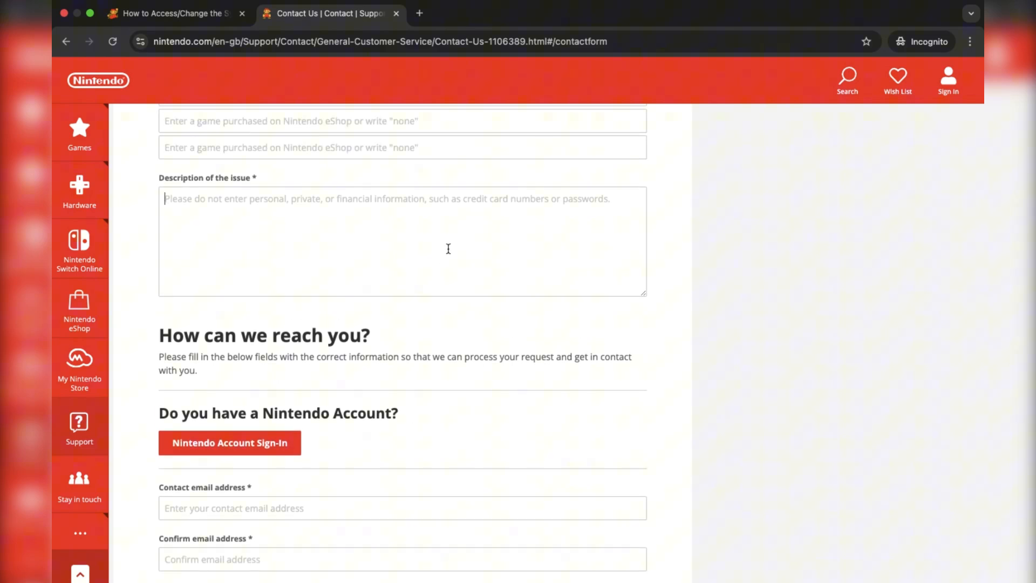
pyautogui.scroll(-3)
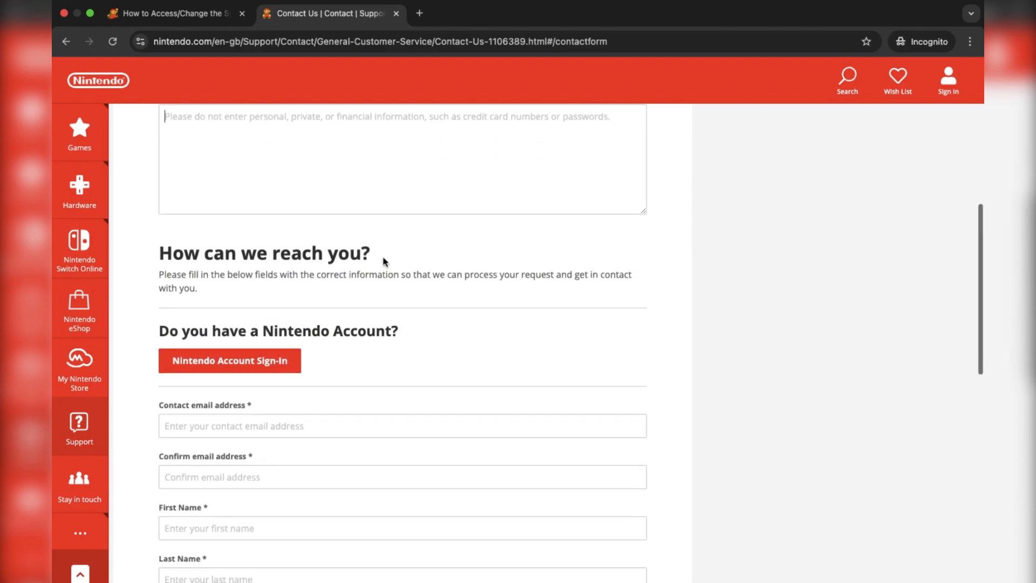
pyautogui.scroll(-3)
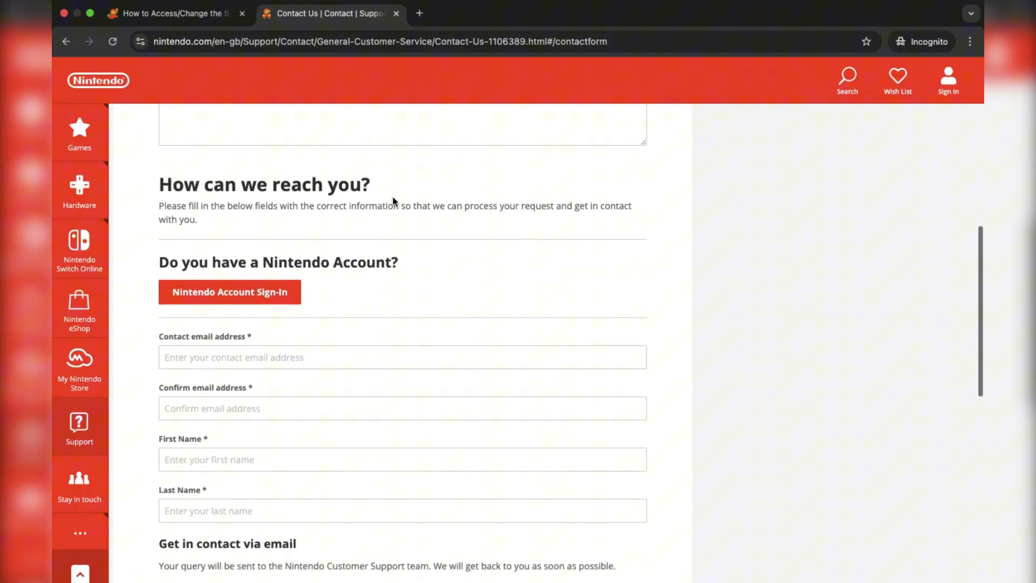
pyautogui.scroll(-3)
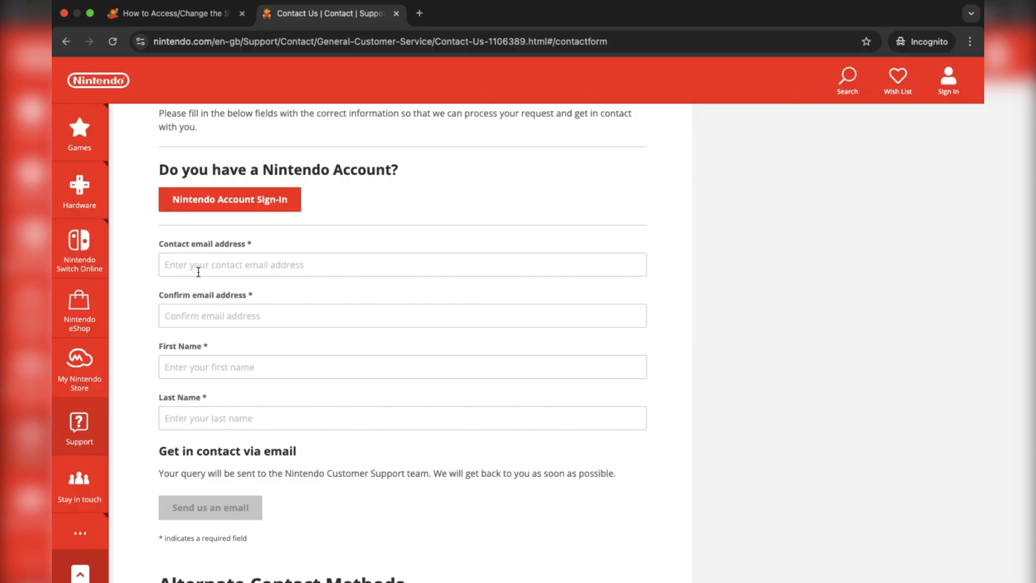
pyautogui.moveTo(187, 293)
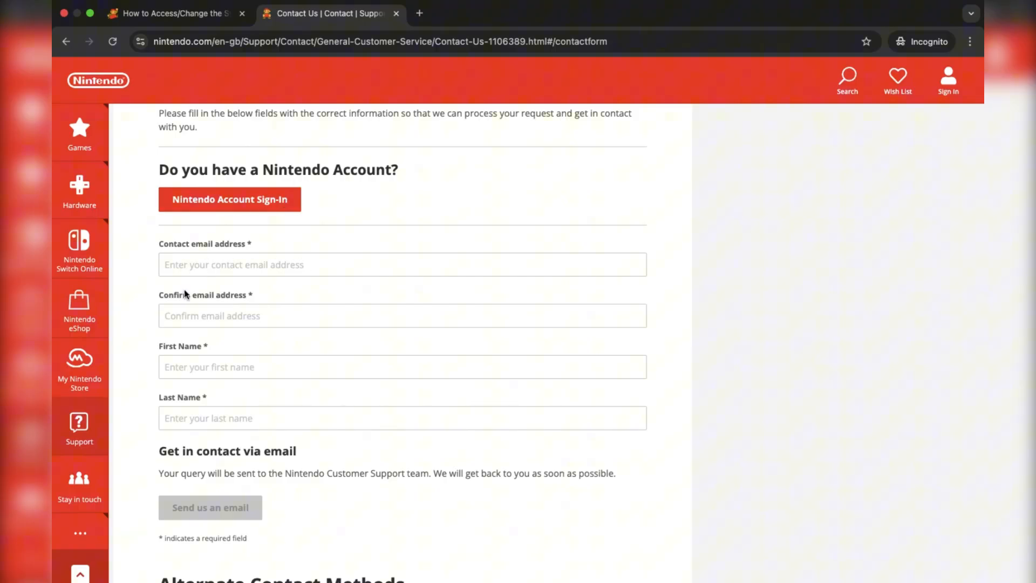
pyautogui.scroll(-3)
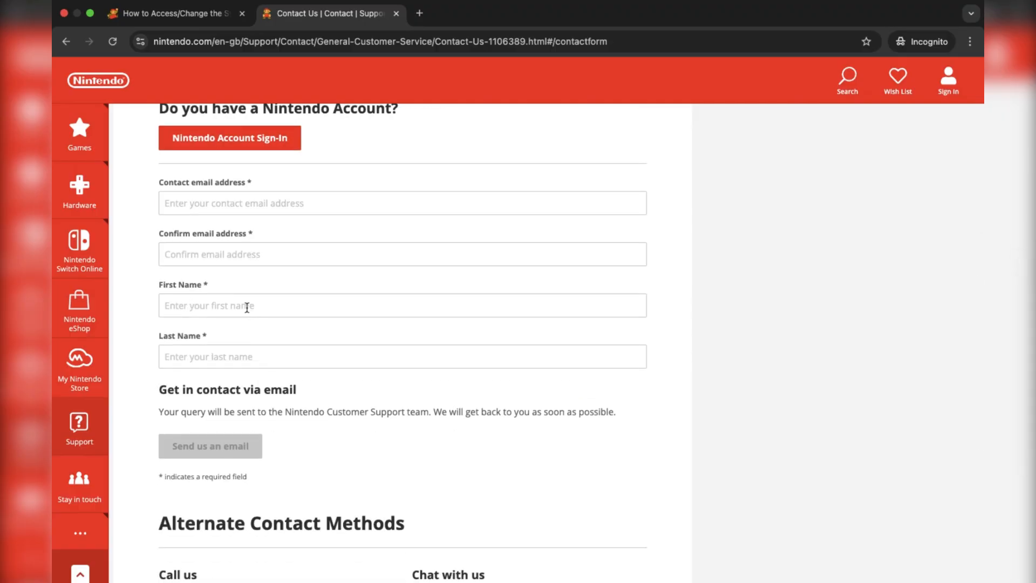
pyautogui.scroll(-3)
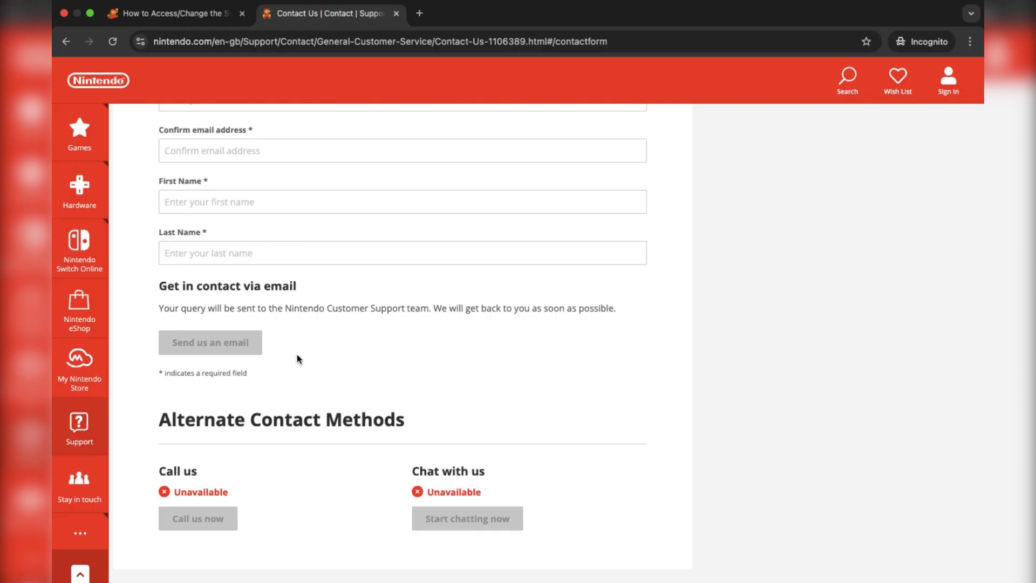
pyautogui.moveTo(244, 334)
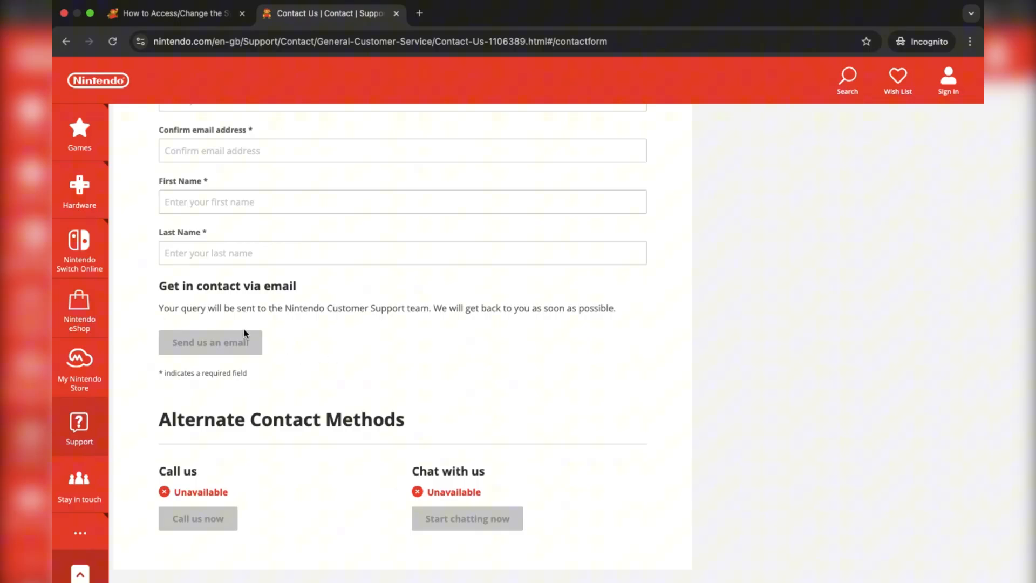
pyautogui.moveTo(475, 382)
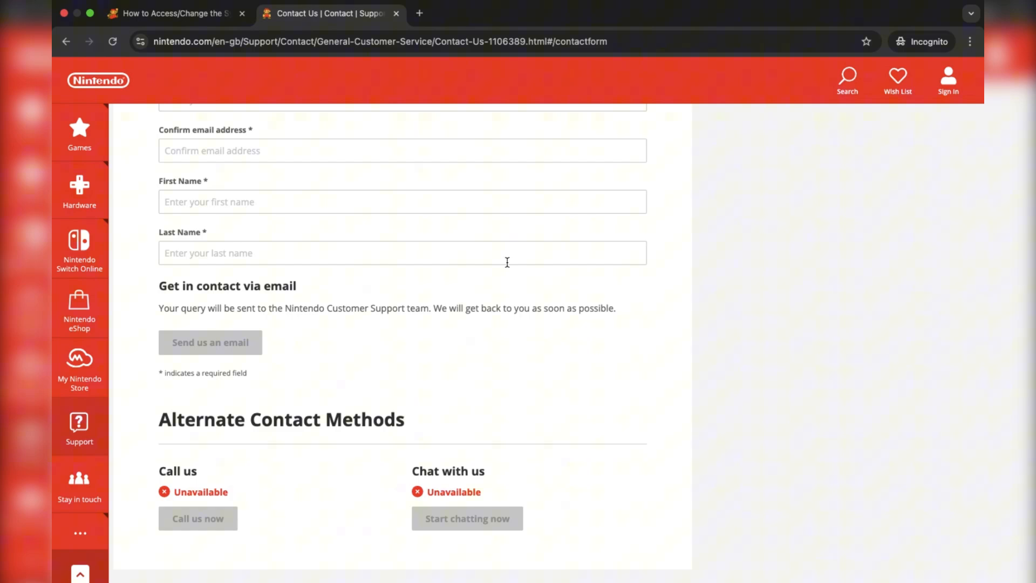
pyautogui.moveTo(480, 377)
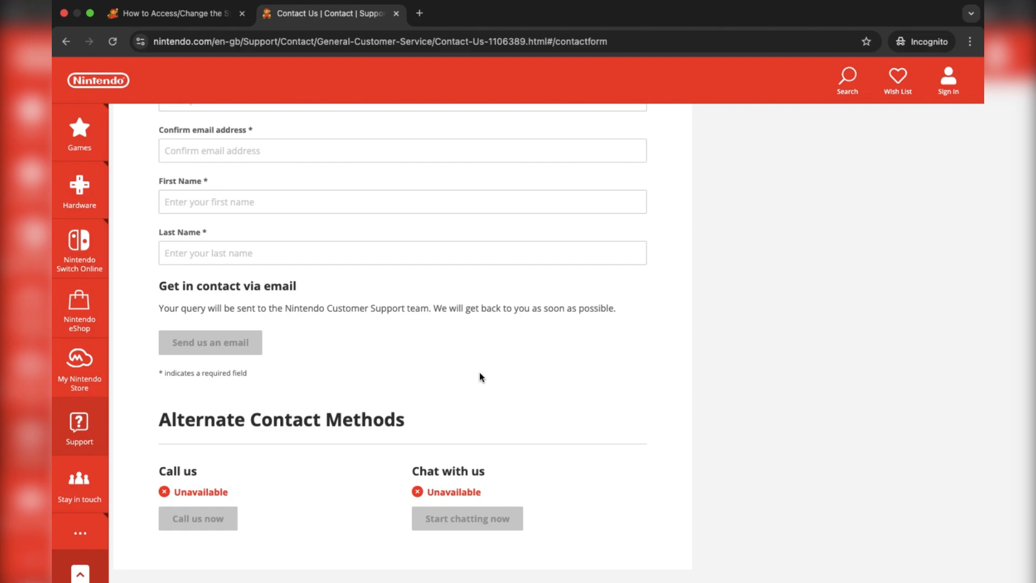